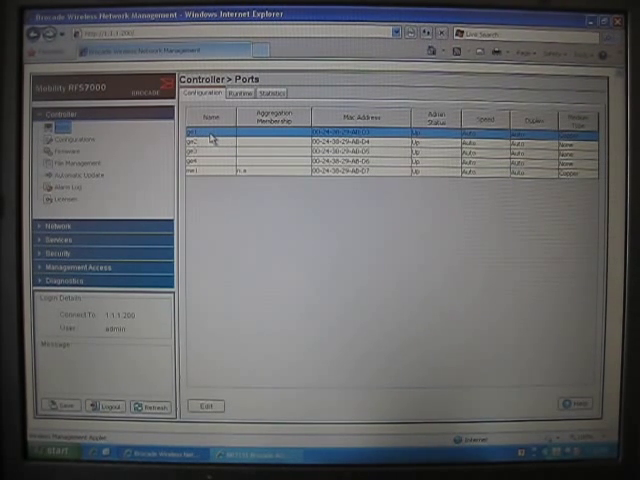
# Step: Edit port ge1, accept the port change warning and close its settings unchanged
pyautogui.click(204, 406)
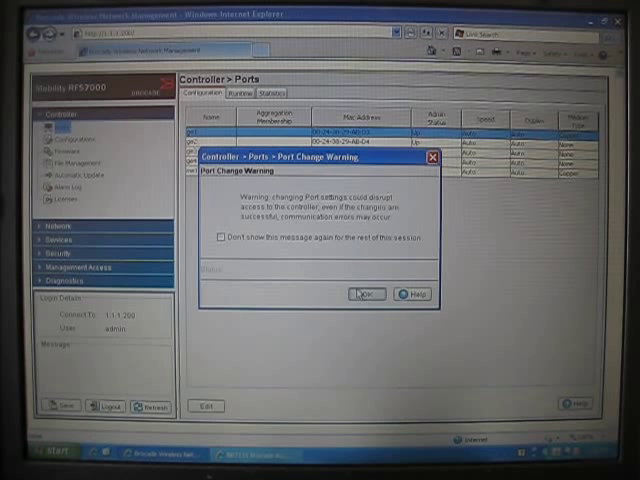
pyautogui.click(364, 294)
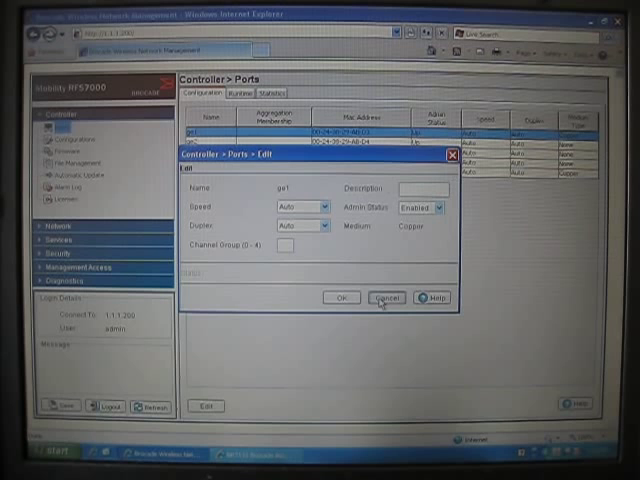
pyautogui.click(386, 296)
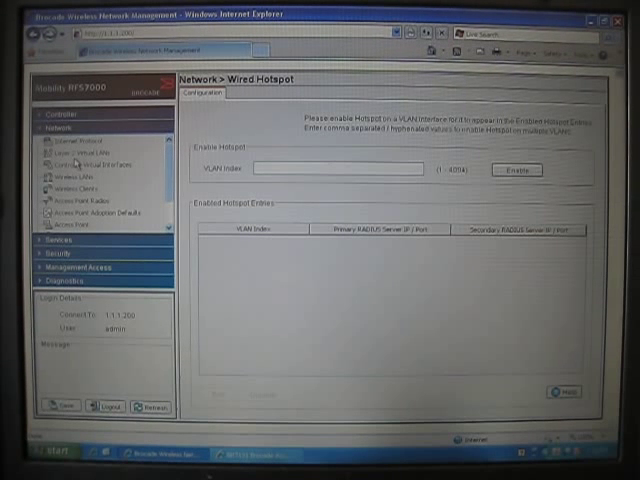
# Step: In Layer 2 Virtual LANs, set port ge1 to Access mode and apply it
pyautogui.click(78, 152)
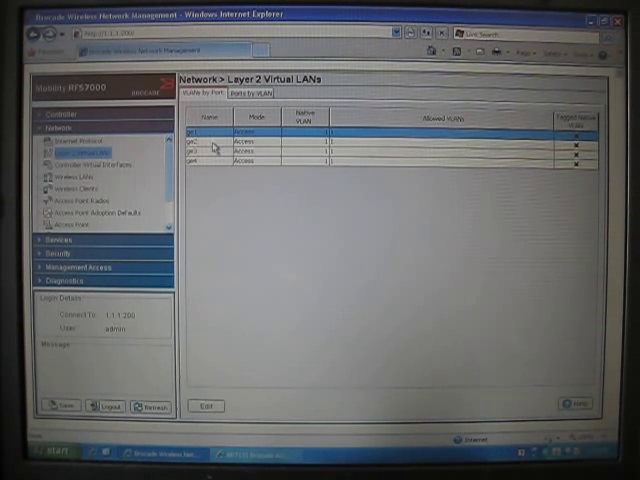
pyautogui.click(204, 134)
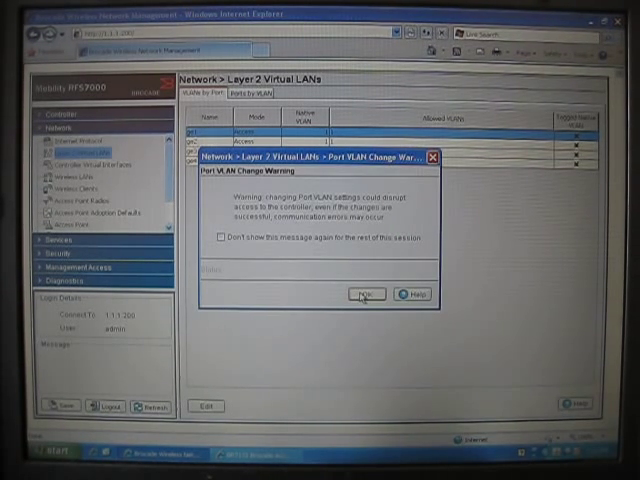
pyautogui.click(364, 294)
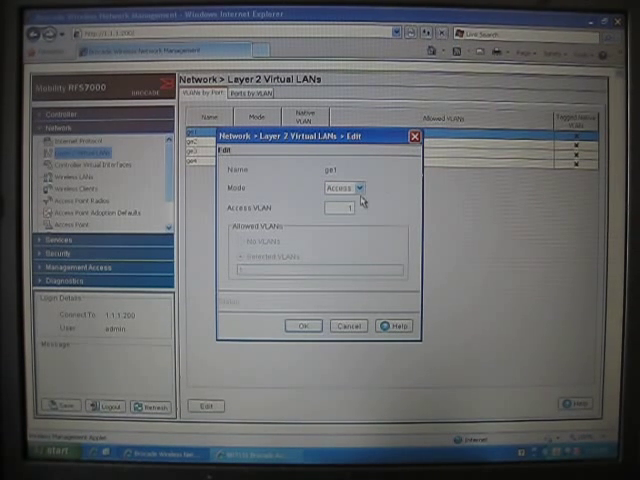
pyautogui.click(360, 188)
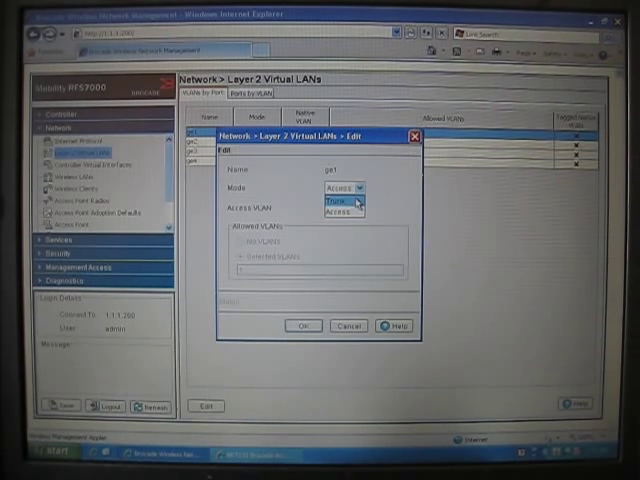
pyautogui.click(336, 220)
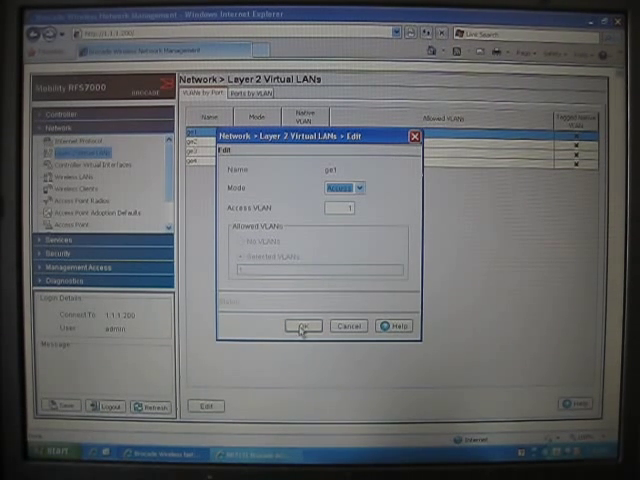
pyautogui.click(302, 324)
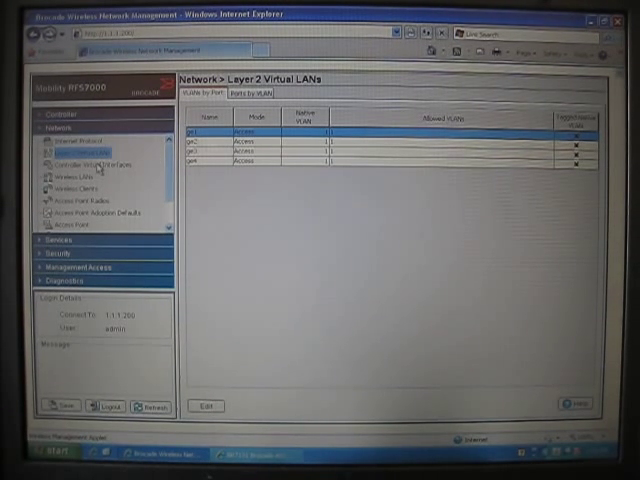
# Step: Give the VLAN 1 virtual interface a static IP address and subnet mask and save it
pyautogui.click(88, 164)
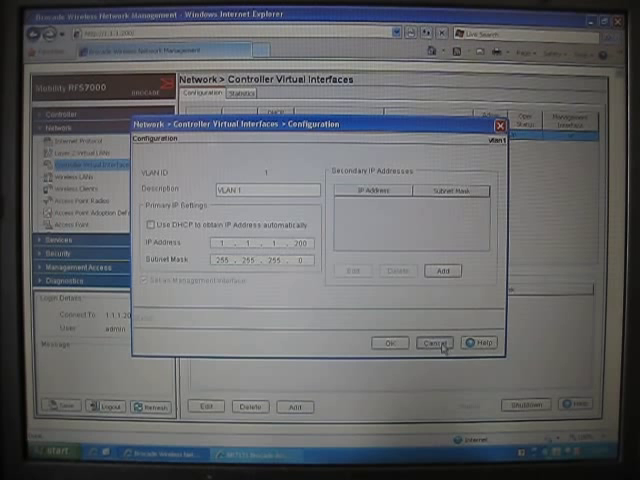
pyautogui.click(428, 342)
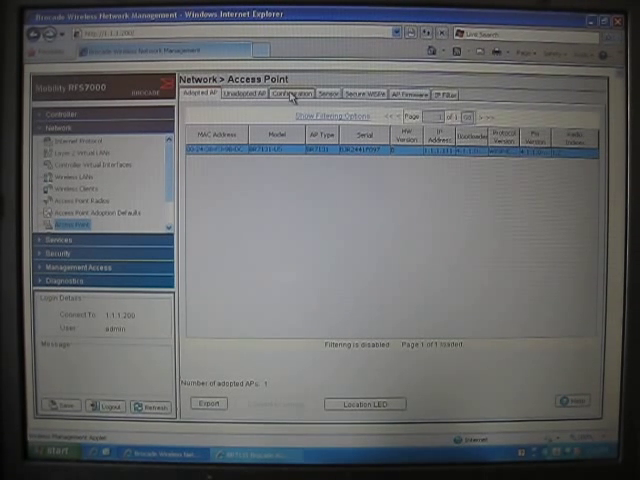
# Step: In the adopted AP's configuration, enable AP VLAN trunking with the native VLAN set to Tagged
pyautogui.click(292, 92)
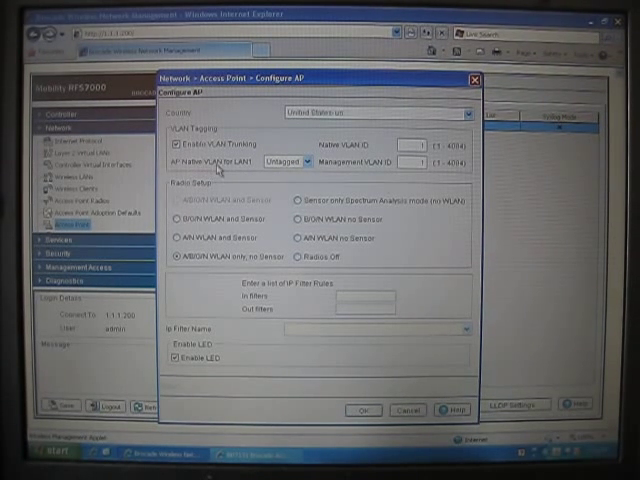
pyautogui.click(312, 162)
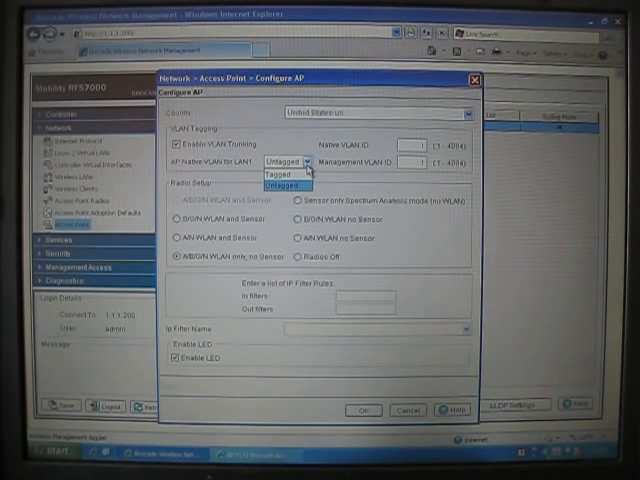
pyautogui.click(288, 186)
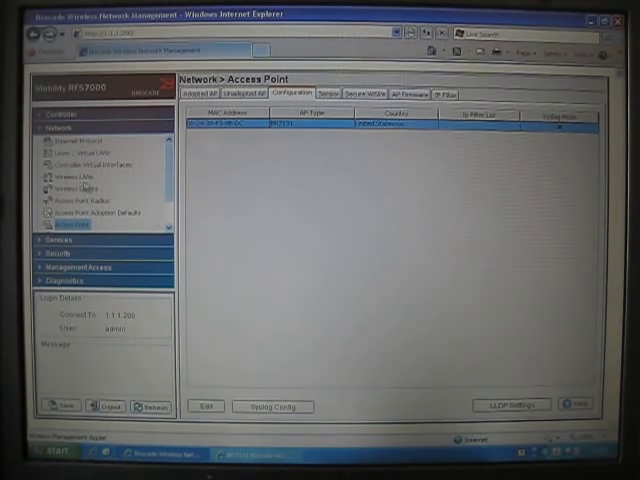
# Step: Set the 802.1X EAP / WPA2-CCMP WLAN to Independent Mode with Dynamic Assignment and save it
pyautogui.click(80, 176)
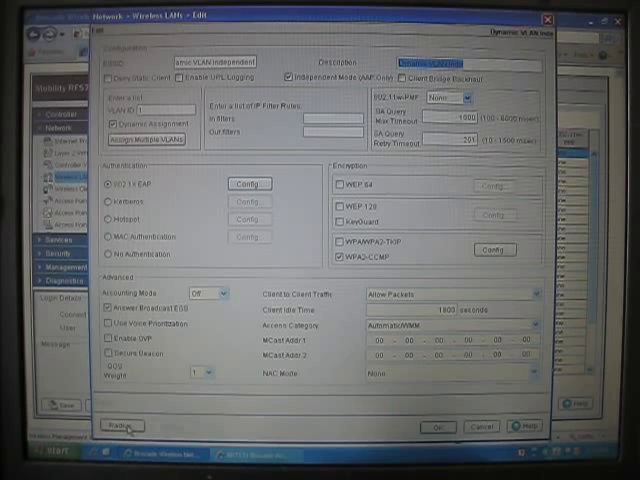
pyautogui.click(122, 426)
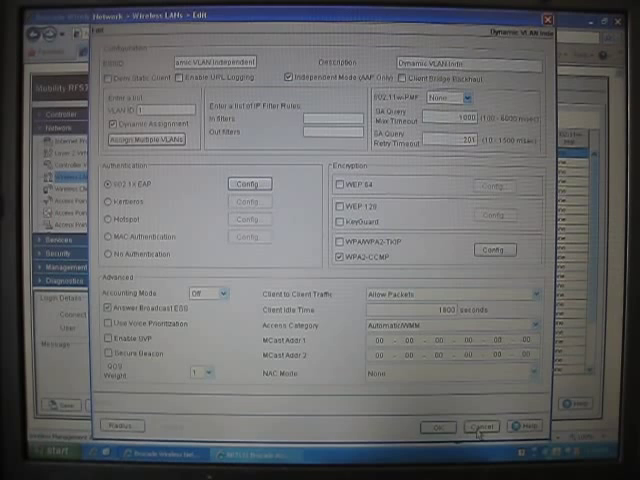
pyautogui.click(480, 424)
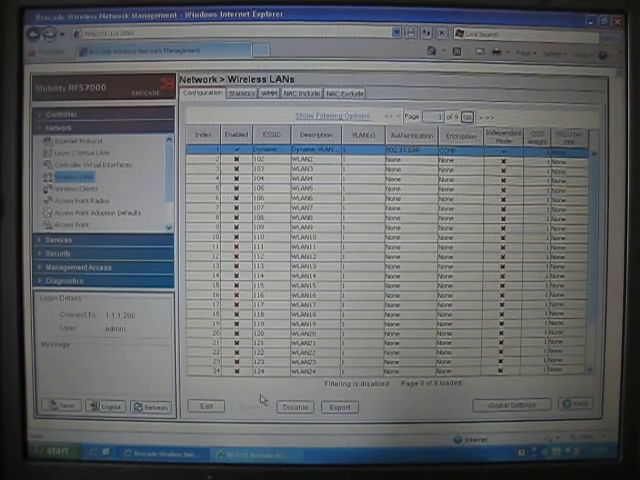
pyautogui.moveTo(258, 396)
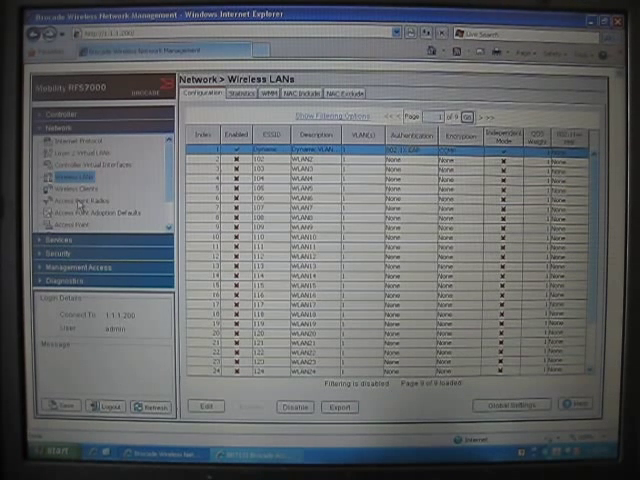
# Step: Show the WLAN Assignment of the adopted access point's radios
pyautogui.click(84, 188)
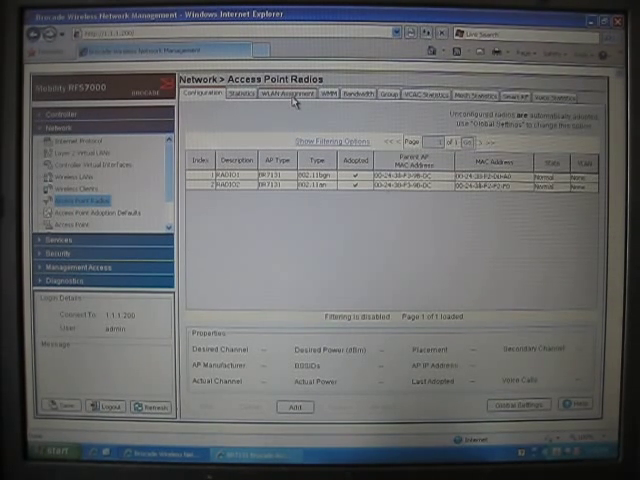
pyautogui.click(292, 96)
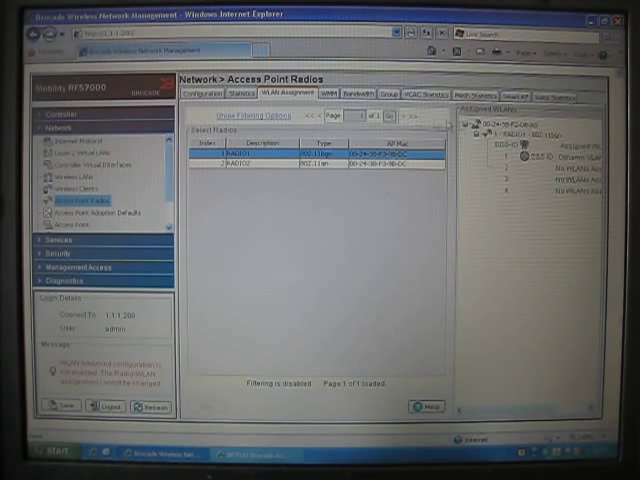